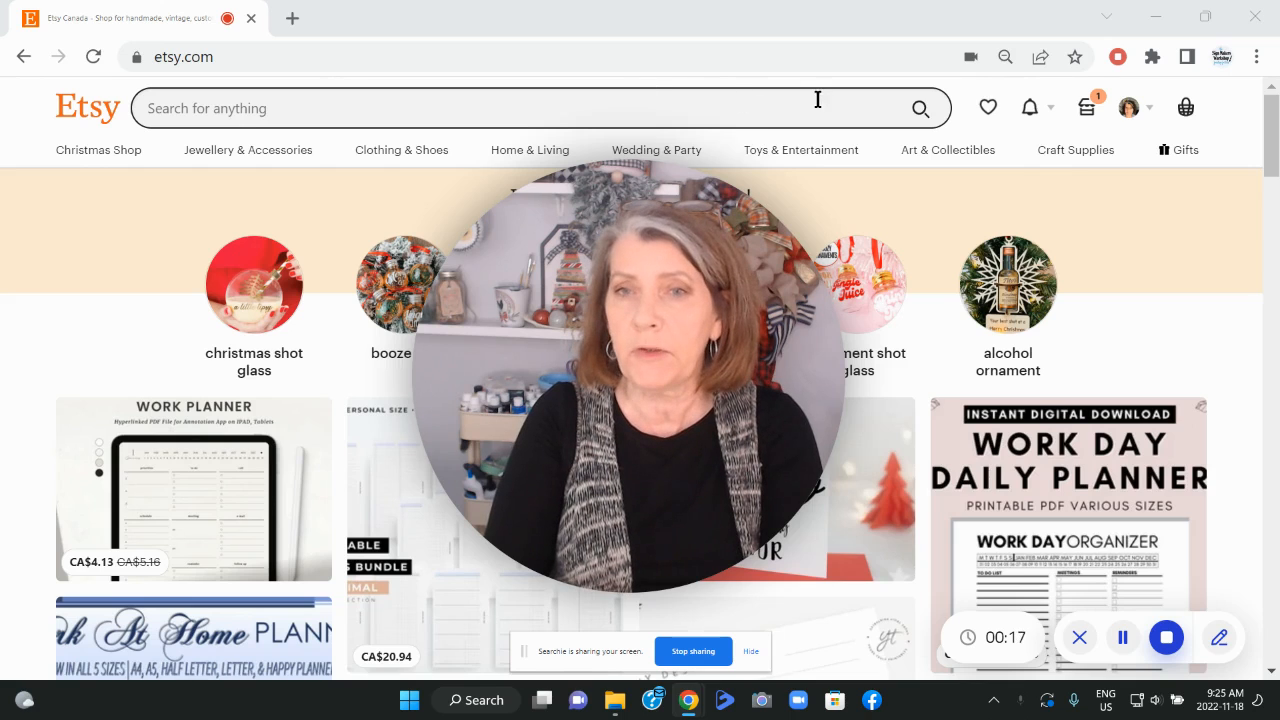
mouse_move(1128, 107)
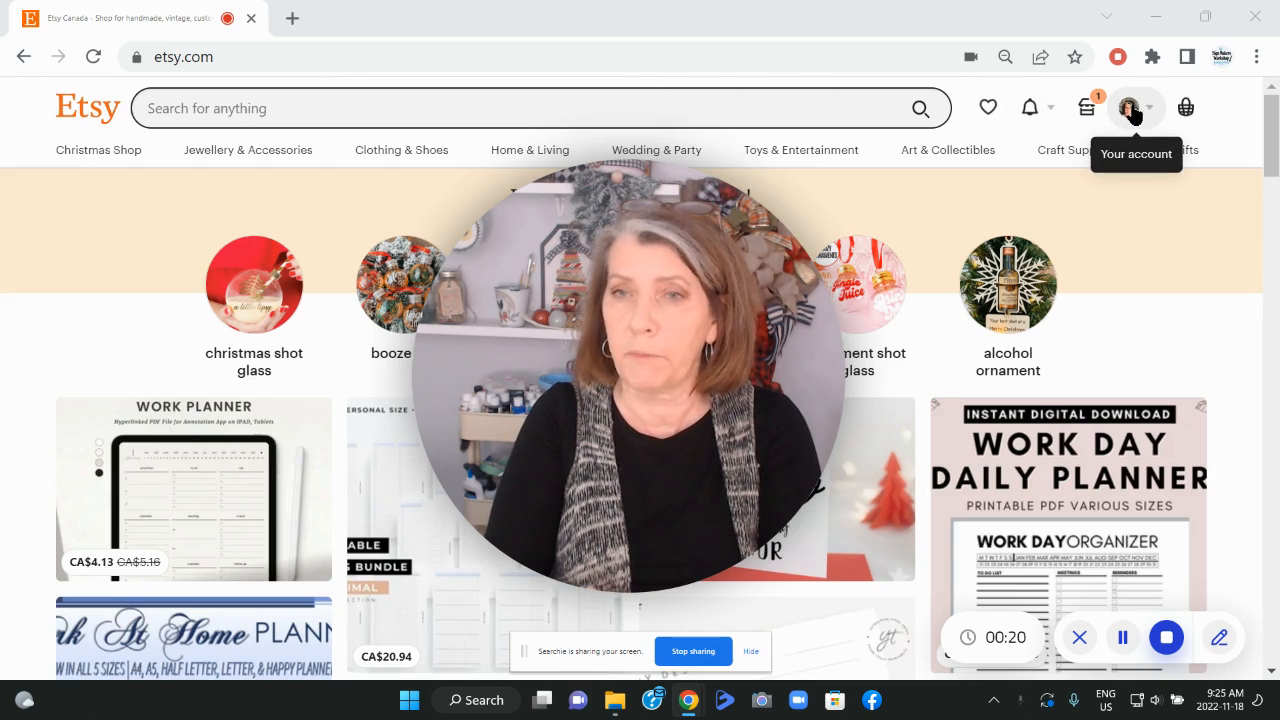
Go to Purchases and reviews from the account avatar menu
left_click(1133, 107)
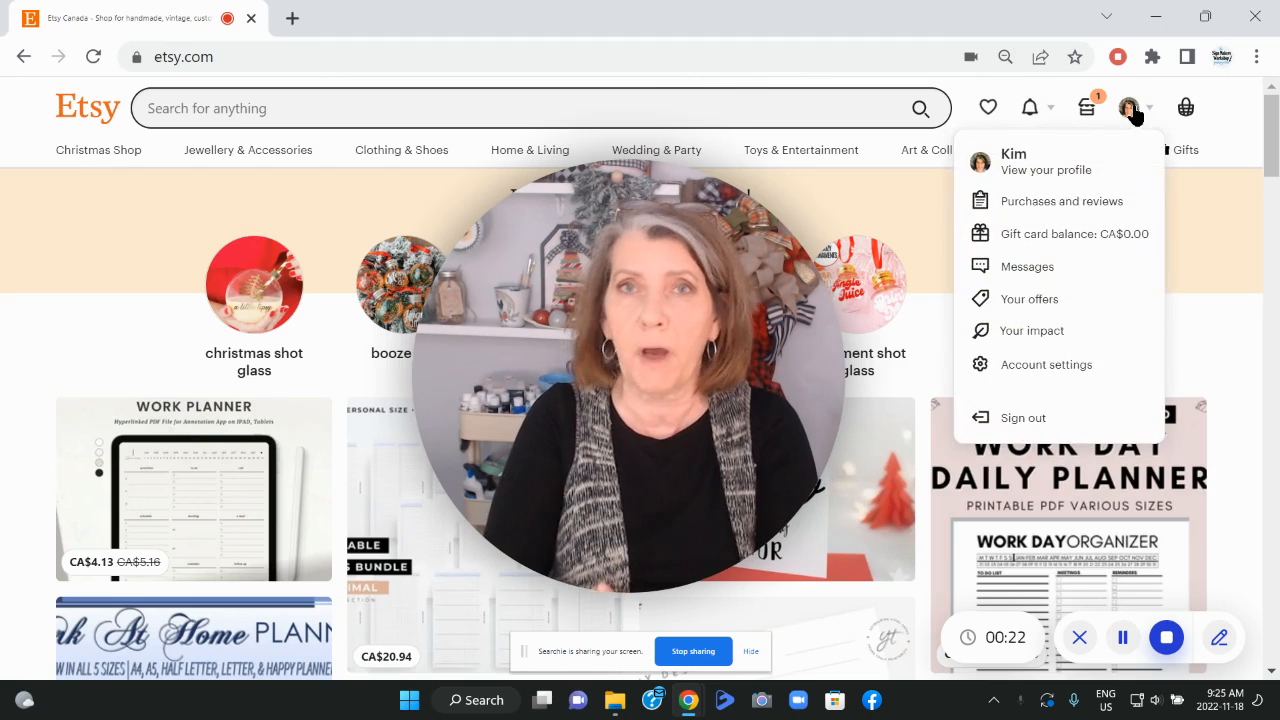
mouse_move(1020, 207)
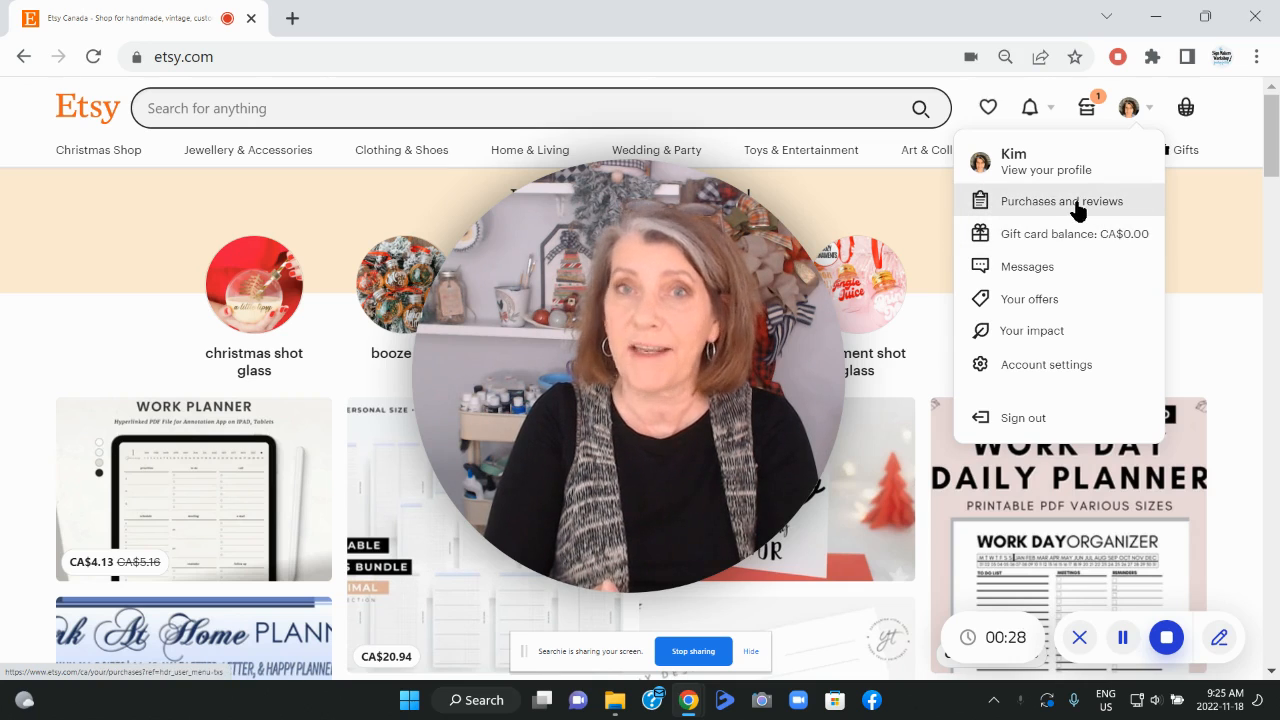
left_click(1060, 200)
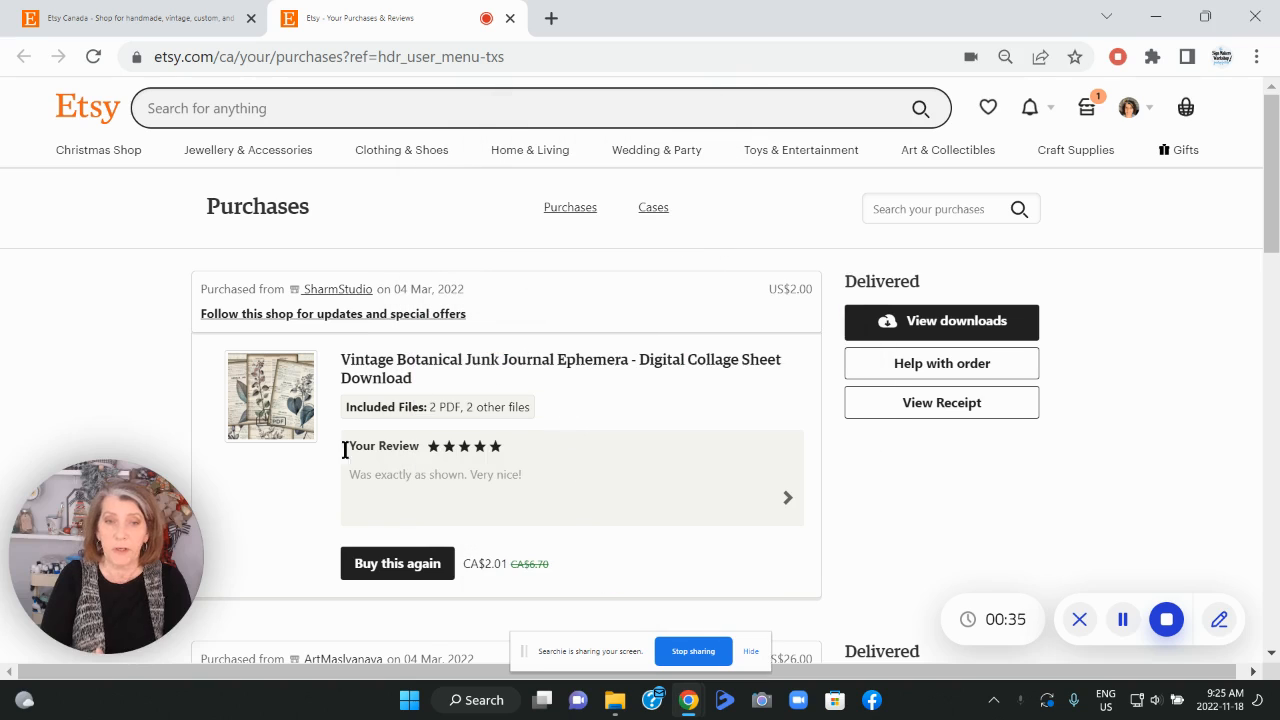
mouse_move(583, 430)
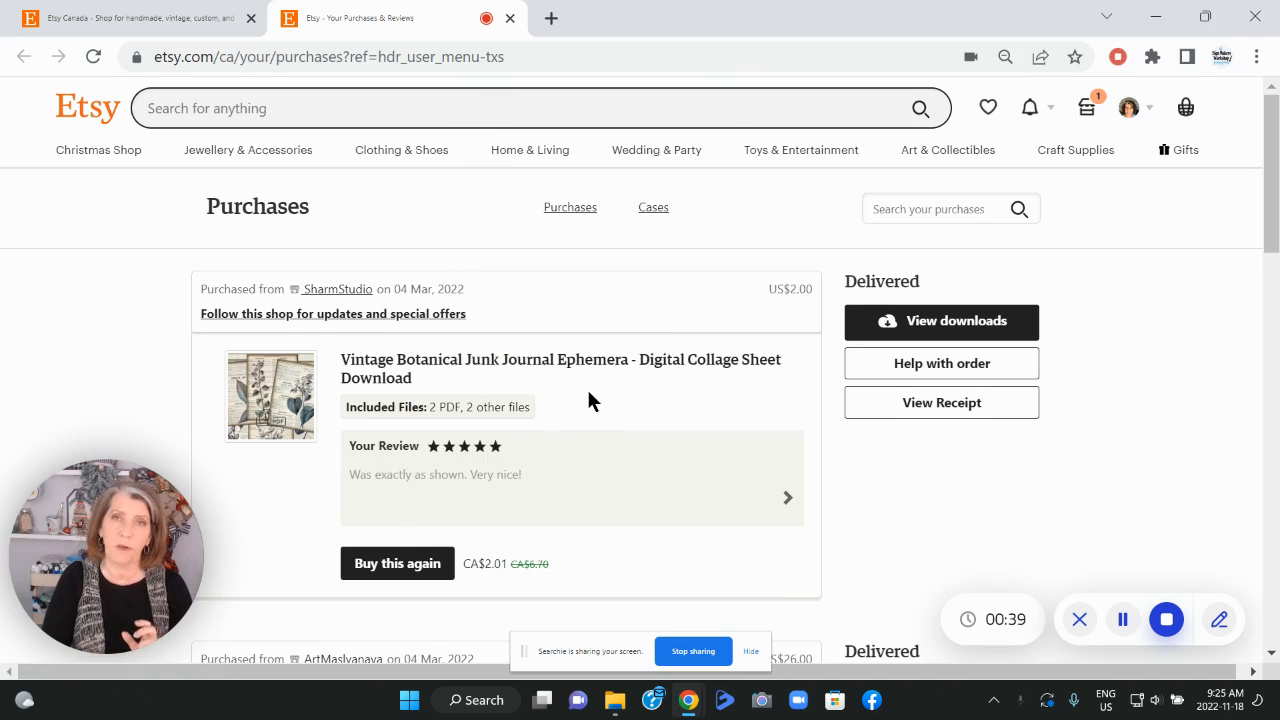
scroll("down", 3)
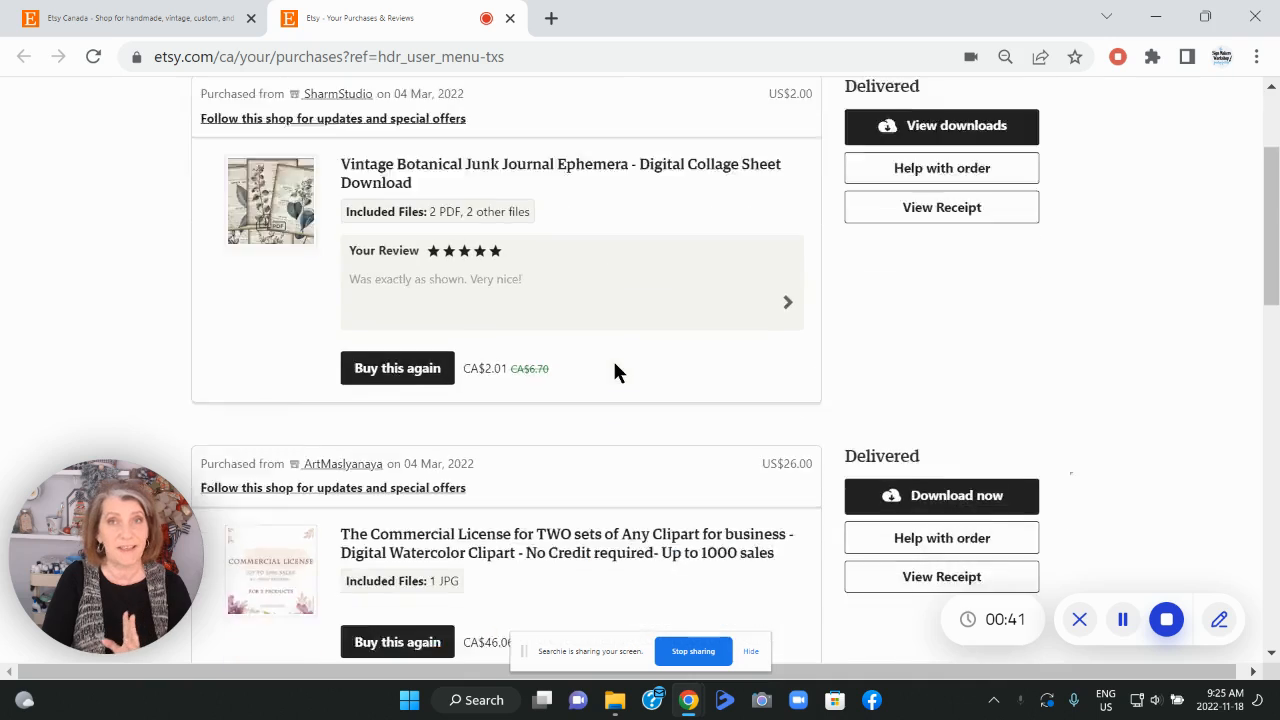
scroll("down", 3)
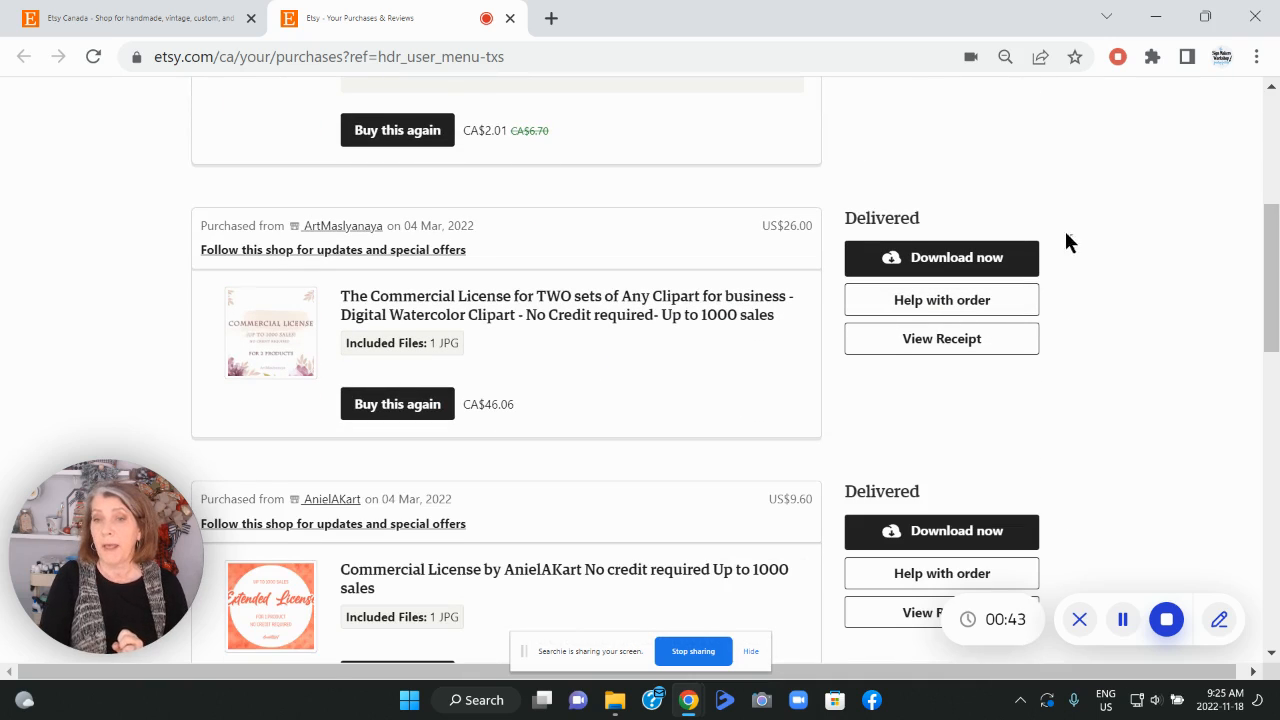
scroll("up", 3)
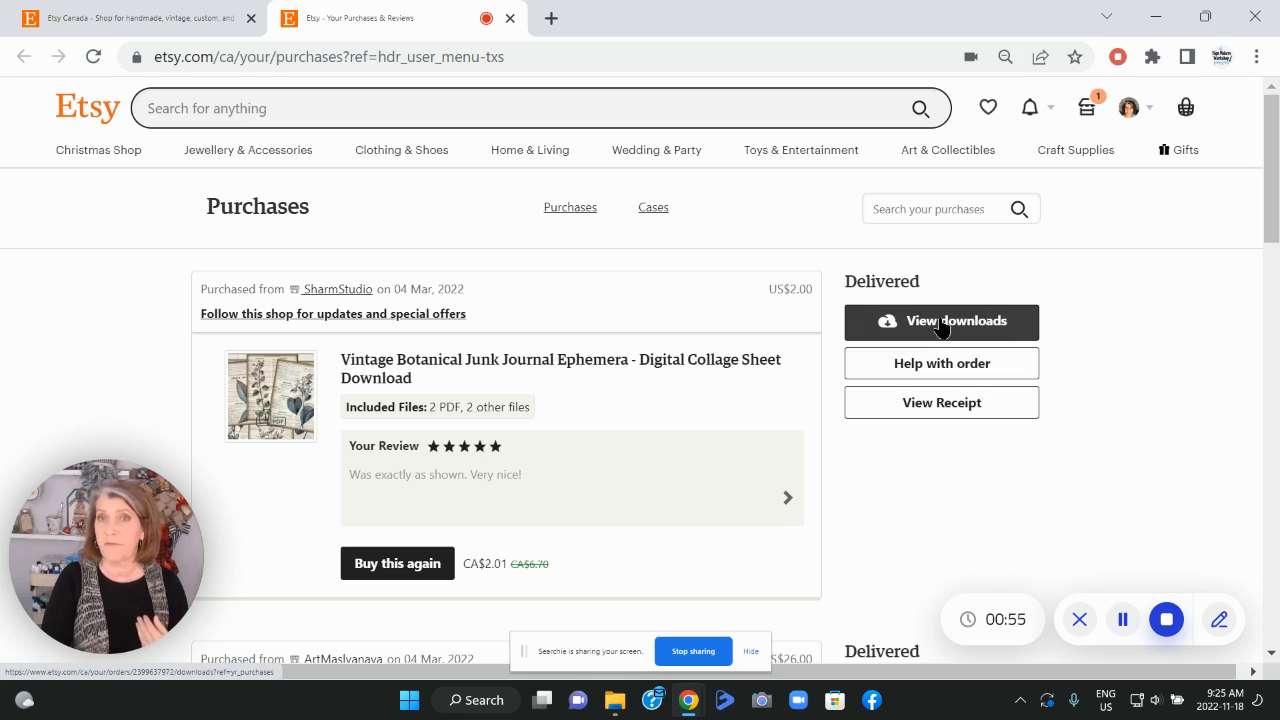
scroll("down", 3)
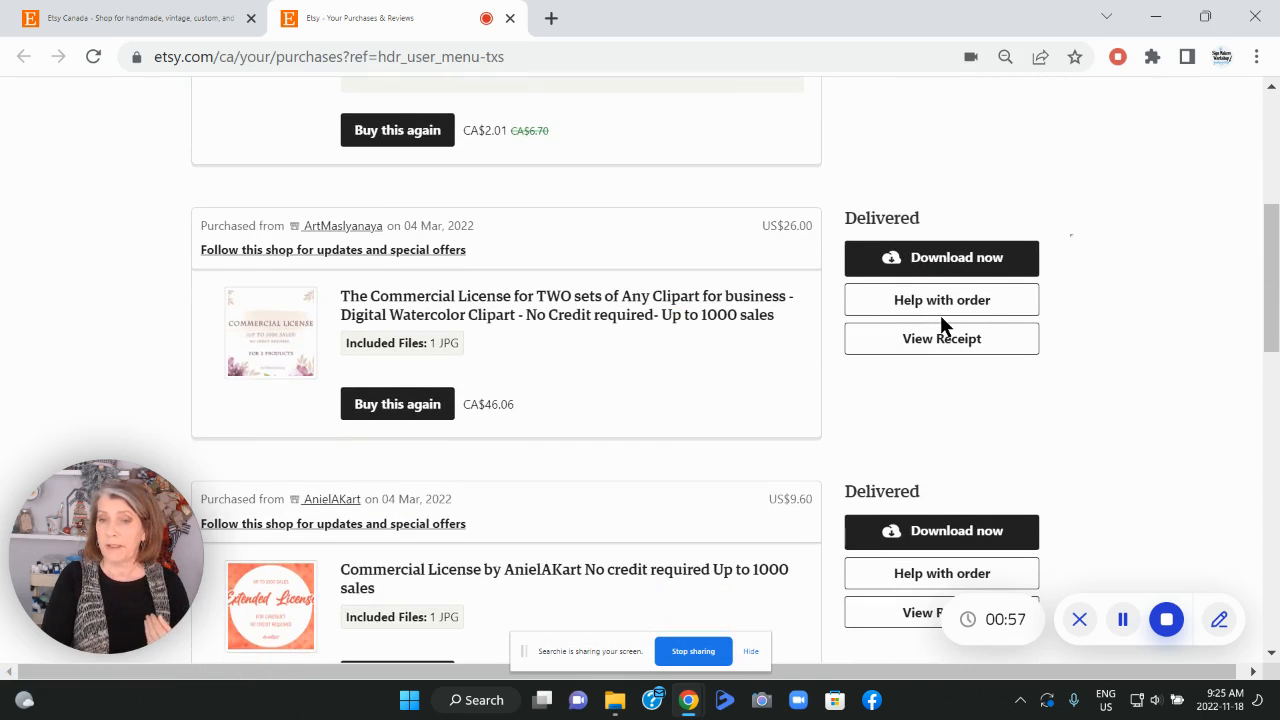
scroll("down", 3)
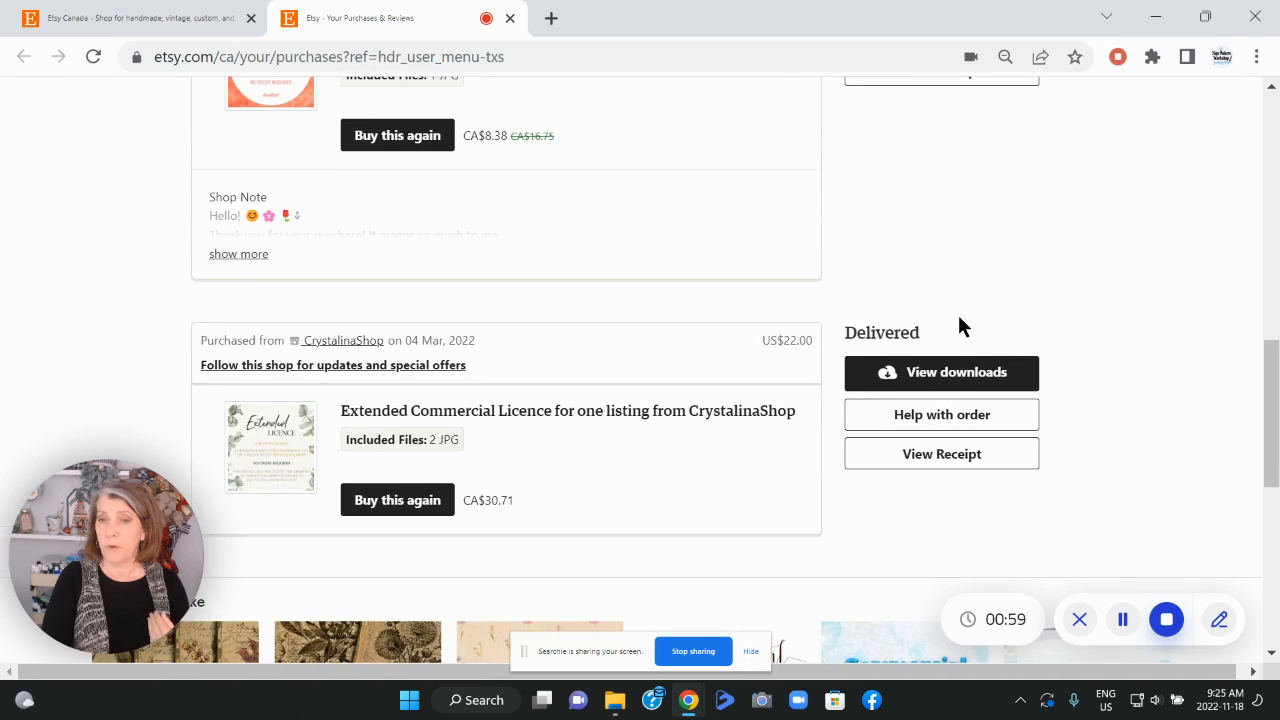
scroll("up", 3)
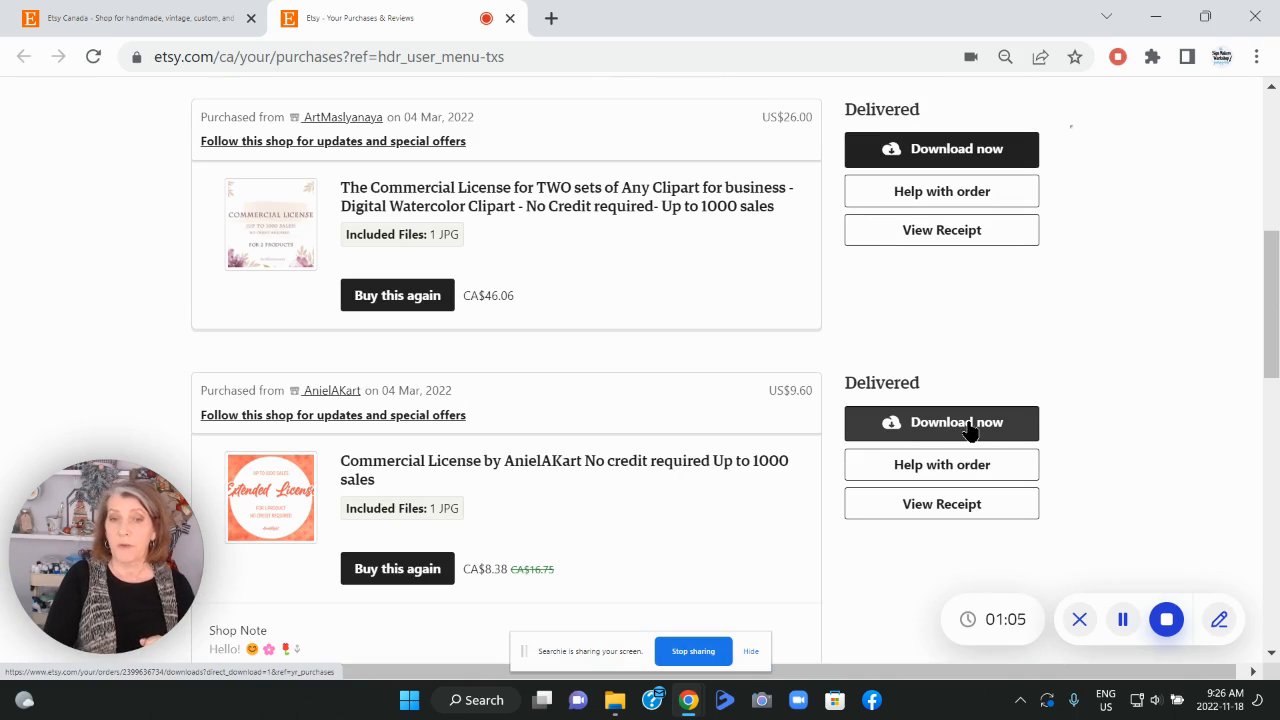
mouse_move(117, 675)
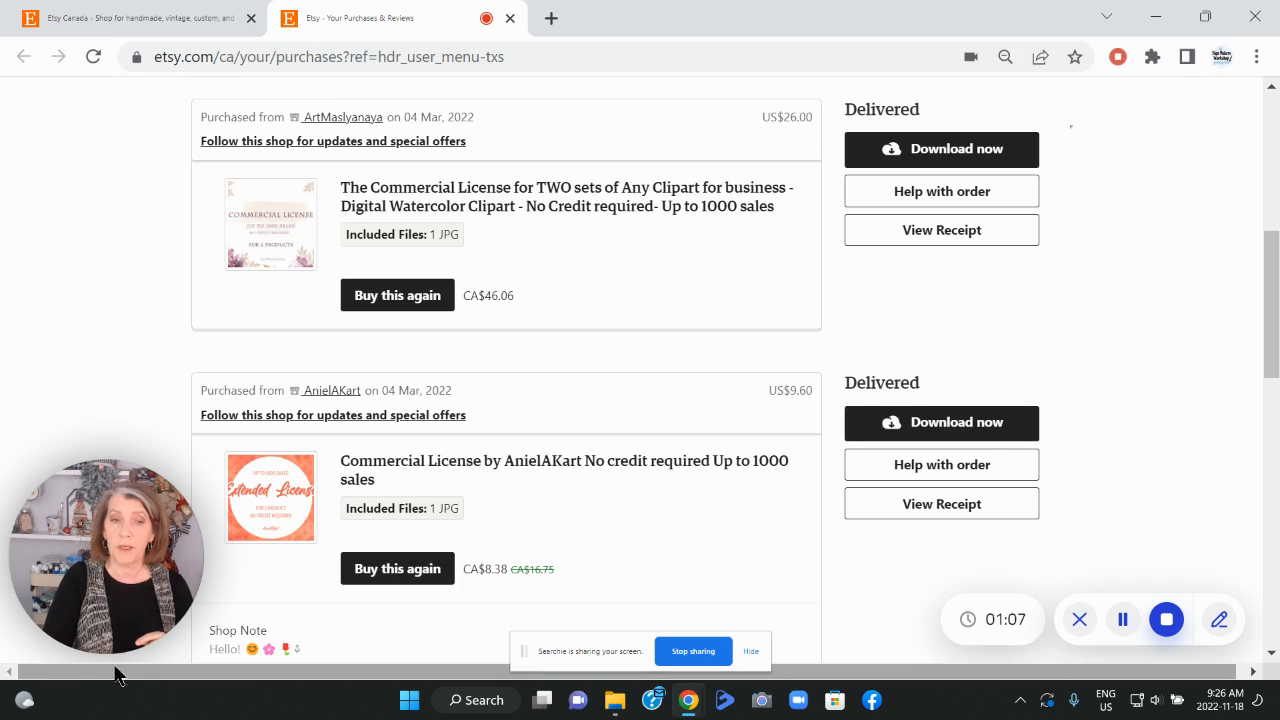
mouse_move(130, 527)
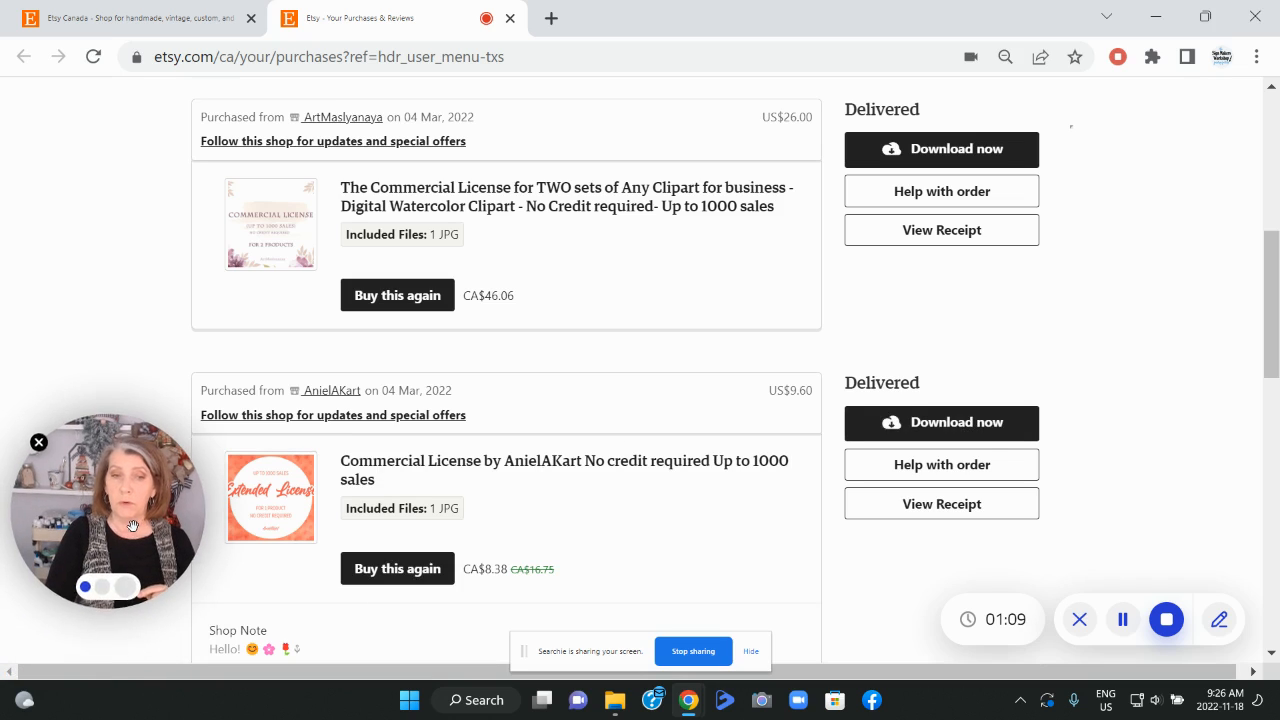
mouse_move(890, 362)
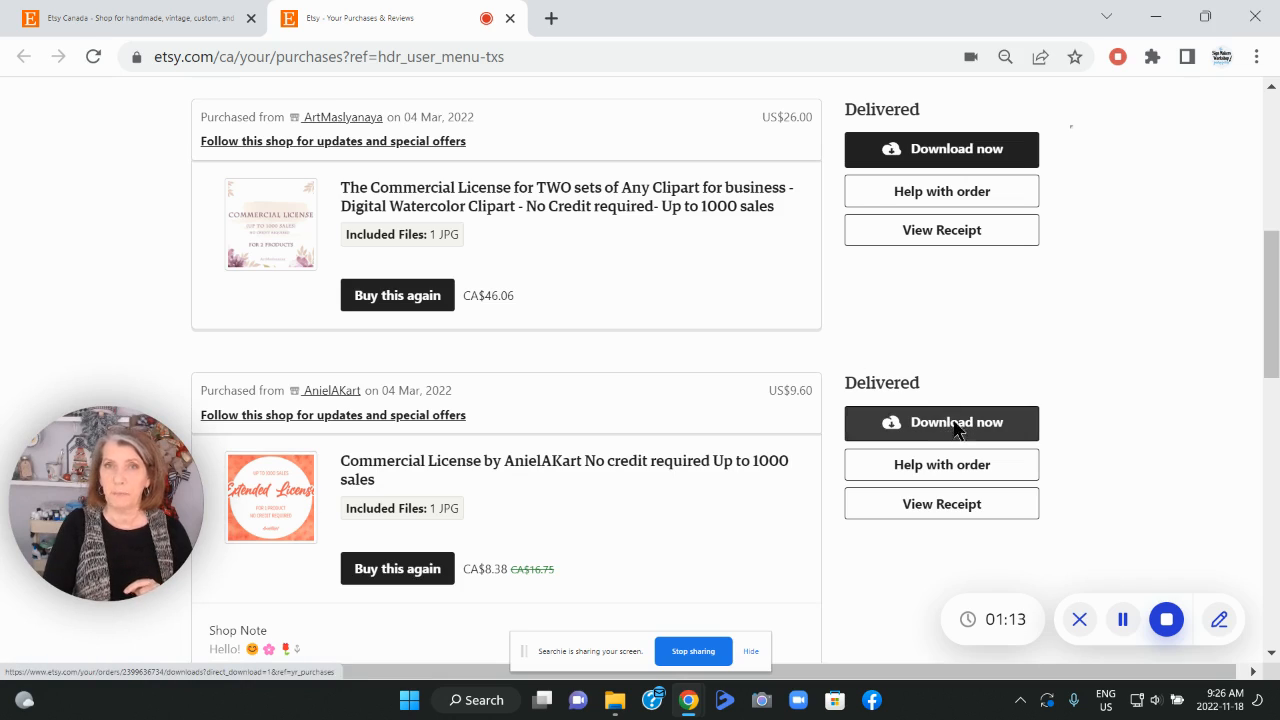
Download the License.jpg file from the AnielAKart Commercial License order
left_click(941, 422)
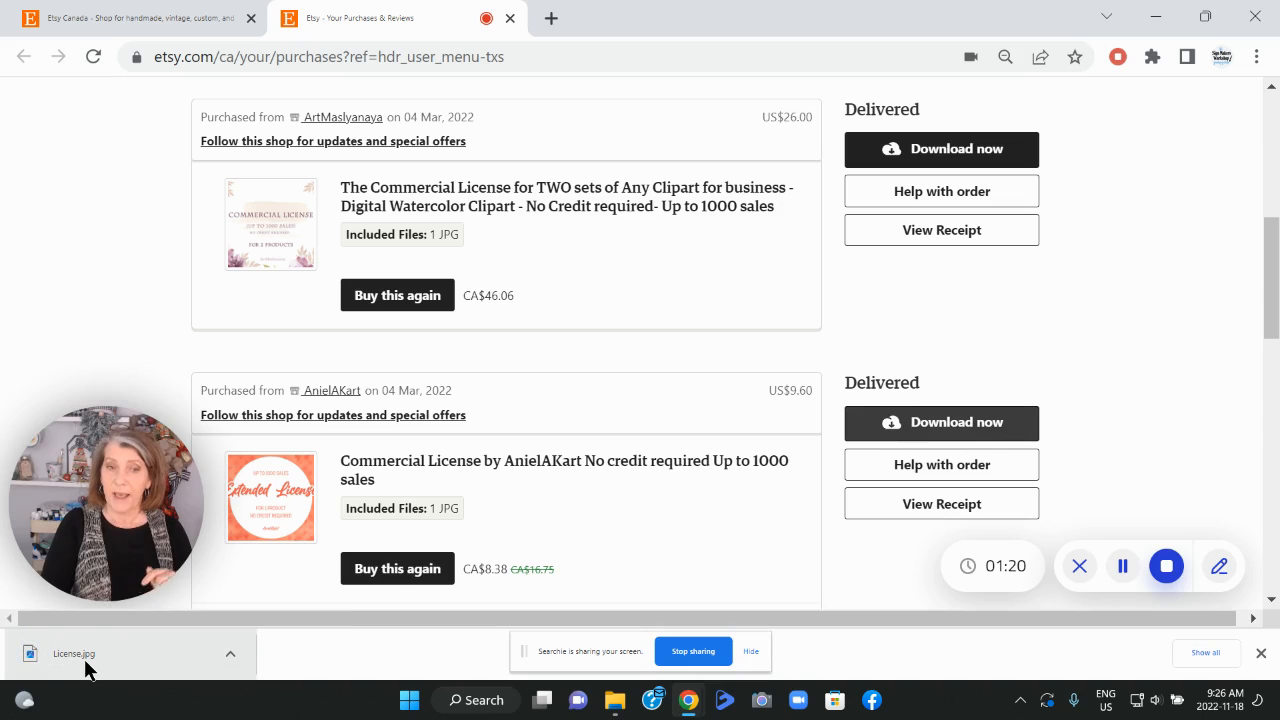
View License.jpg in Windows Photos, then minimize the Photos window
left_click(75, 653)
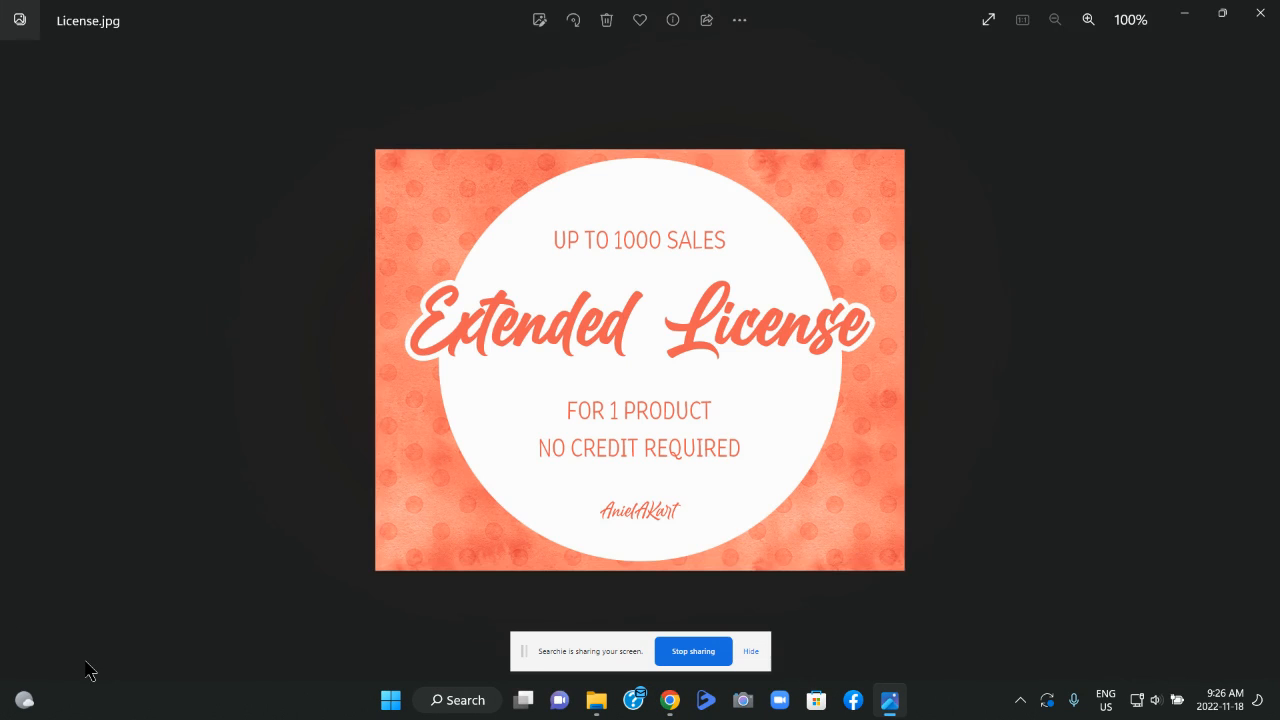
mouse_move(1166, 172)
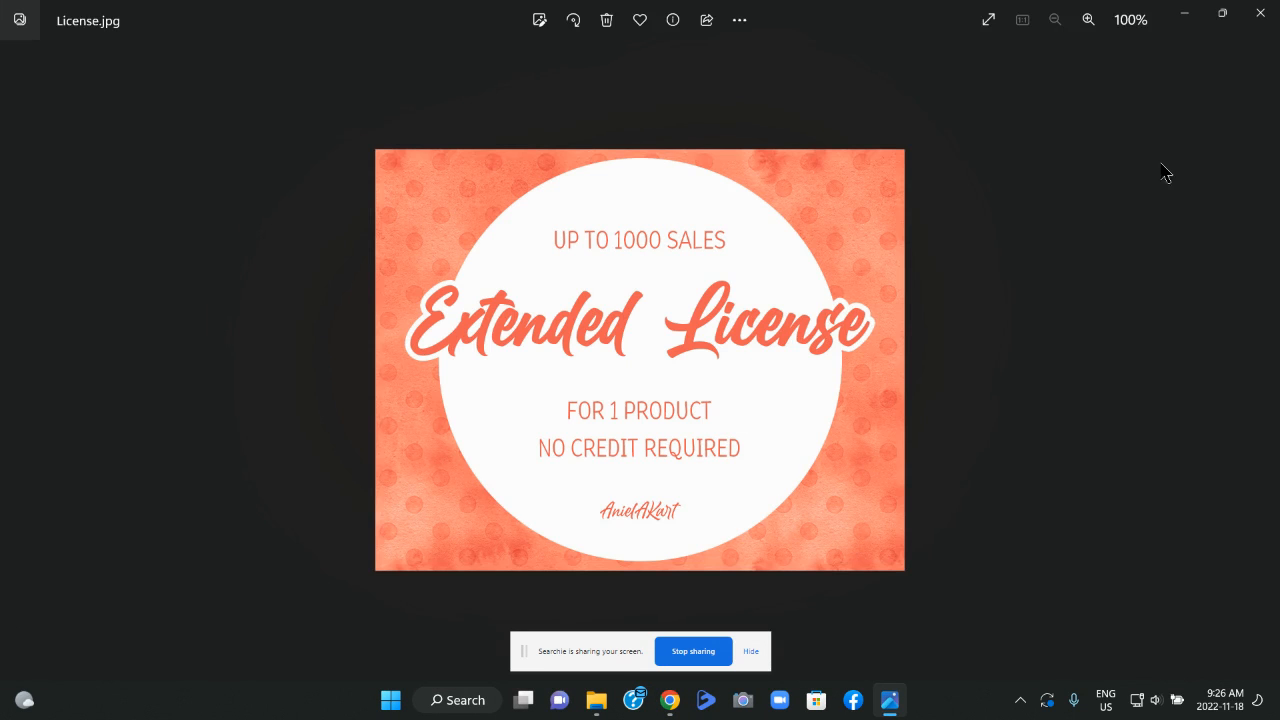
mouse_move(1184, 14)
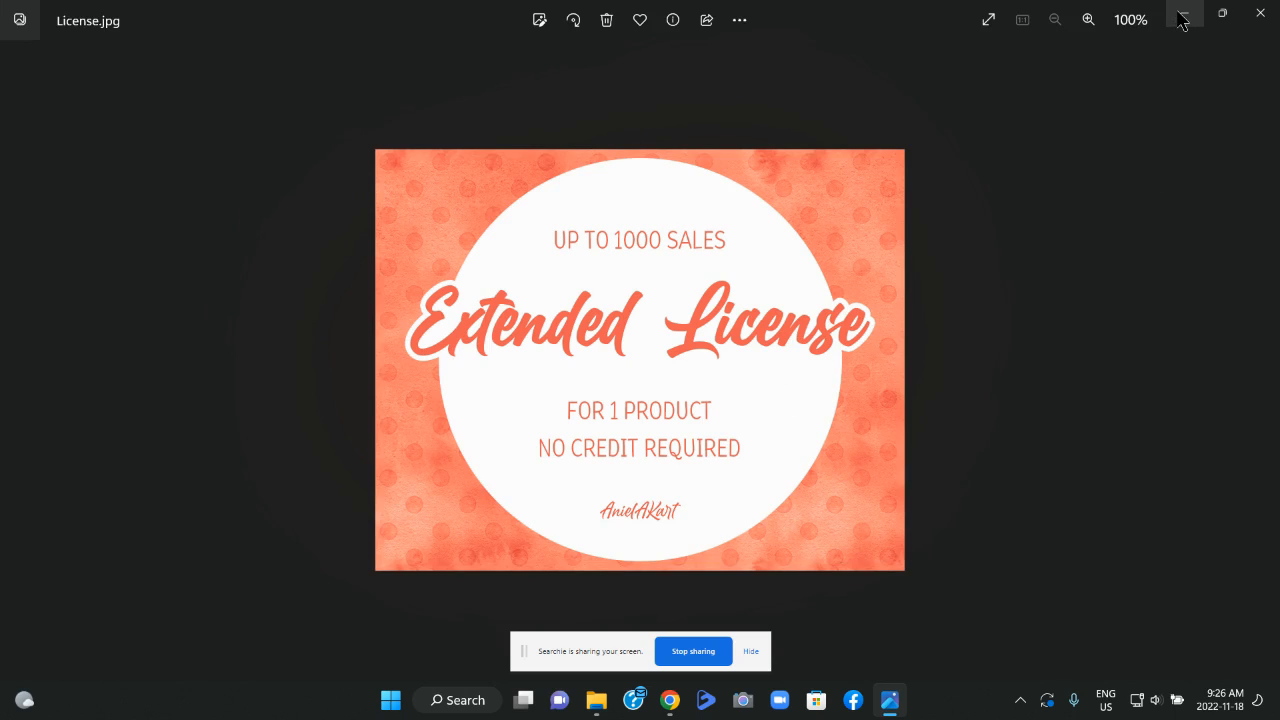
mouse_move(1185, 17)
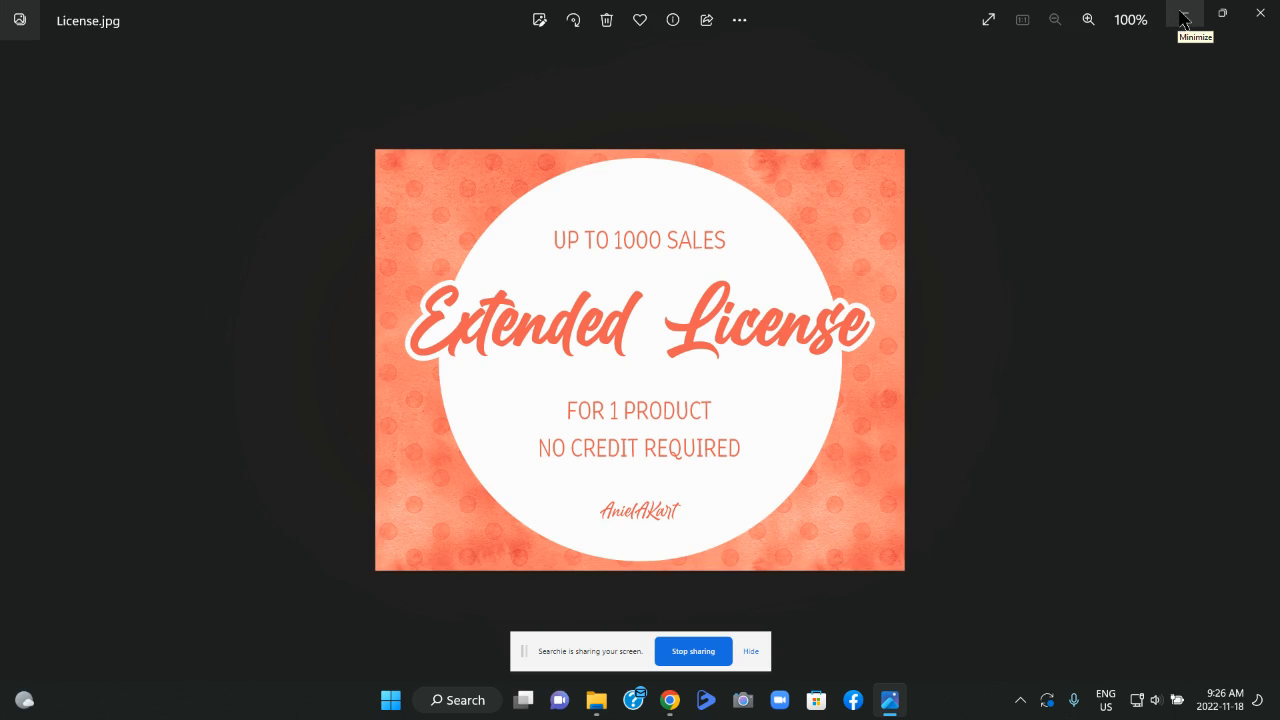
mouse_move(1188, 18)
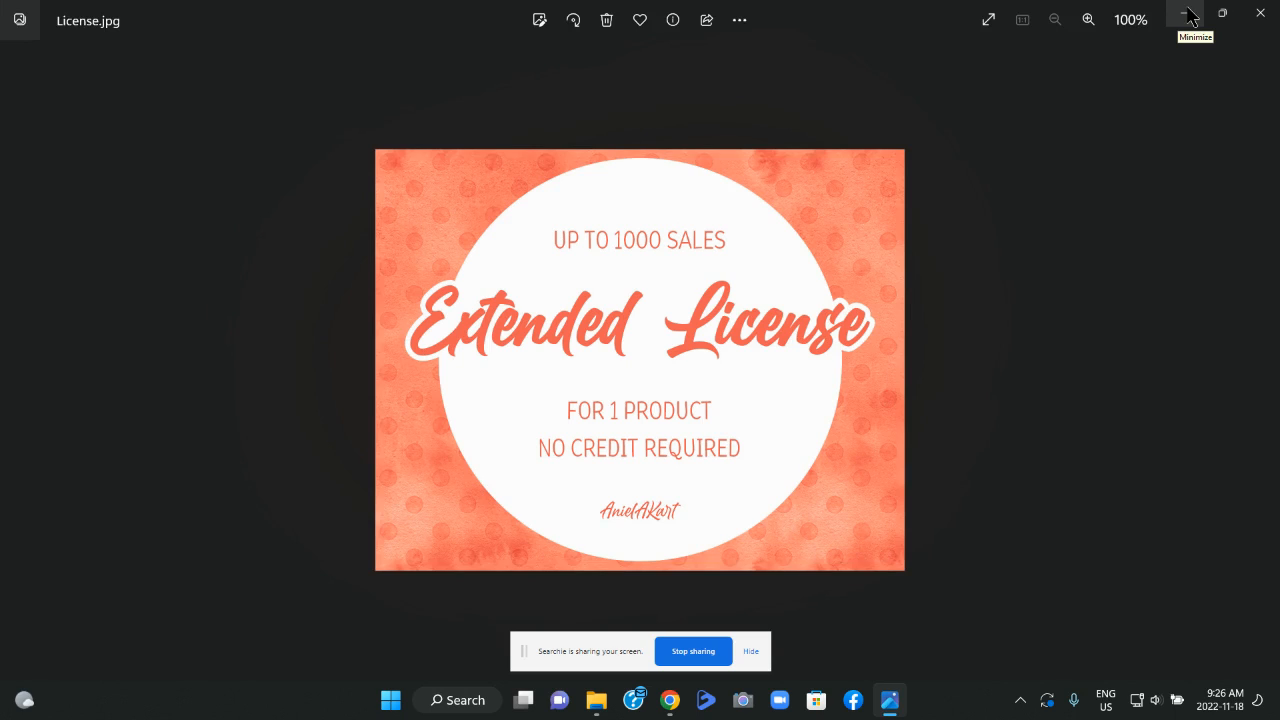
left_click(1178, 18)
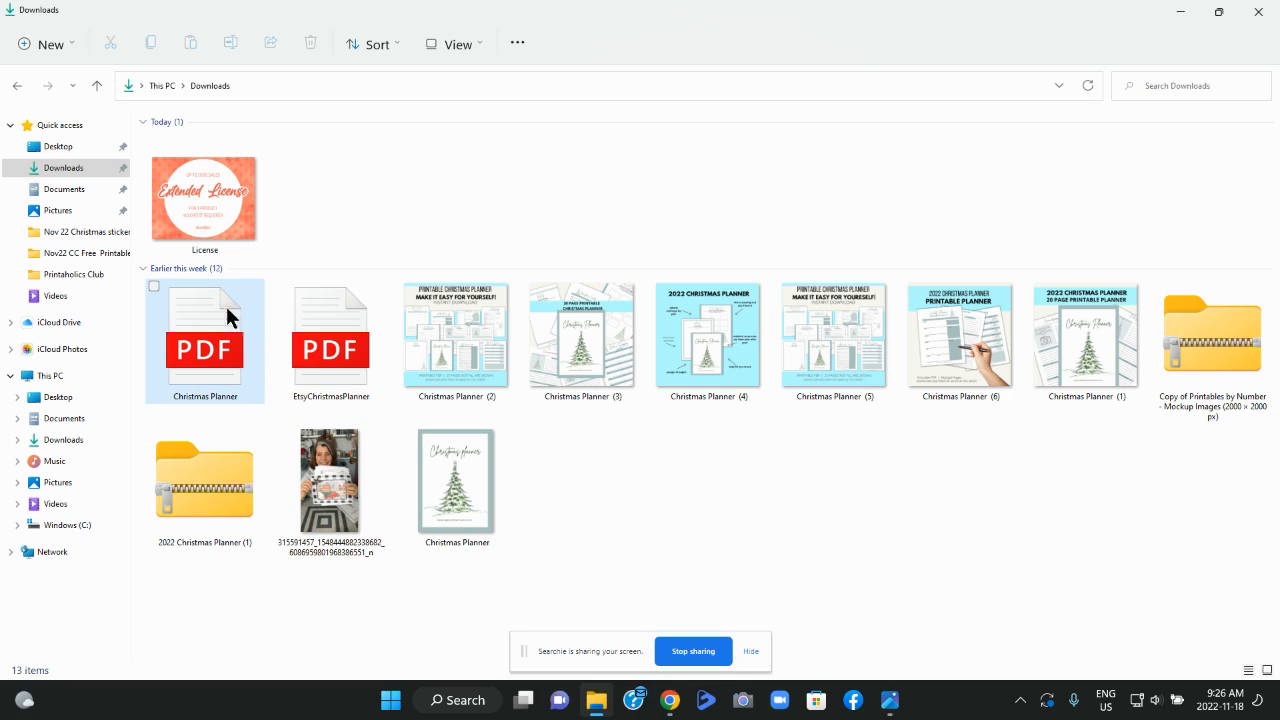
mouse_move(205, 375)
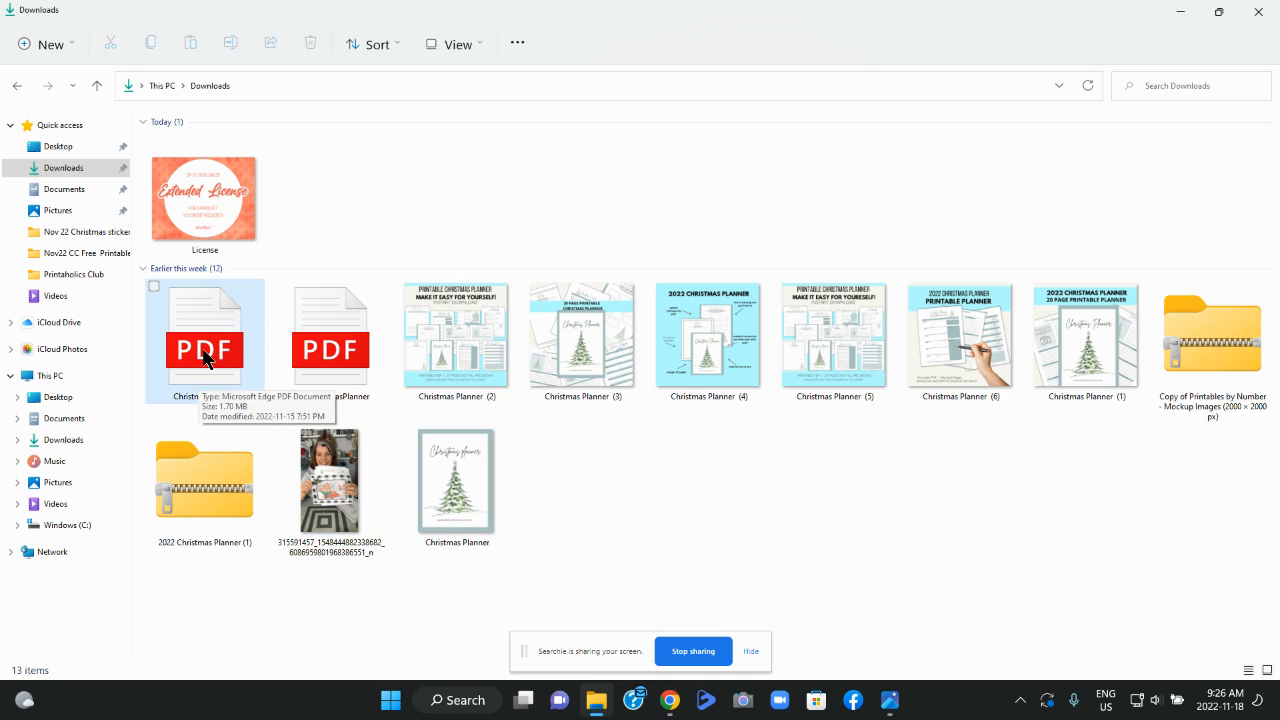
Open EtsyChristmasPlanner.pdf from Downloads in Microsoft Edge
left_click(204, 340)
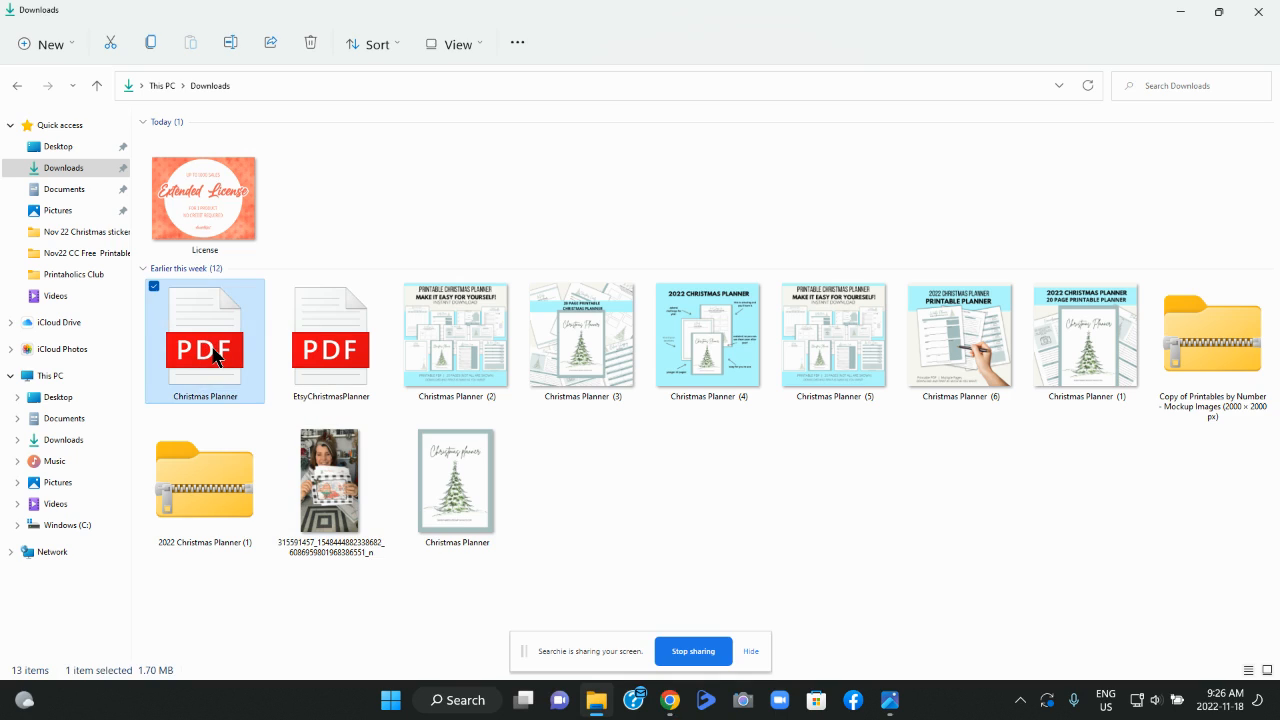
double_click(330, 340)
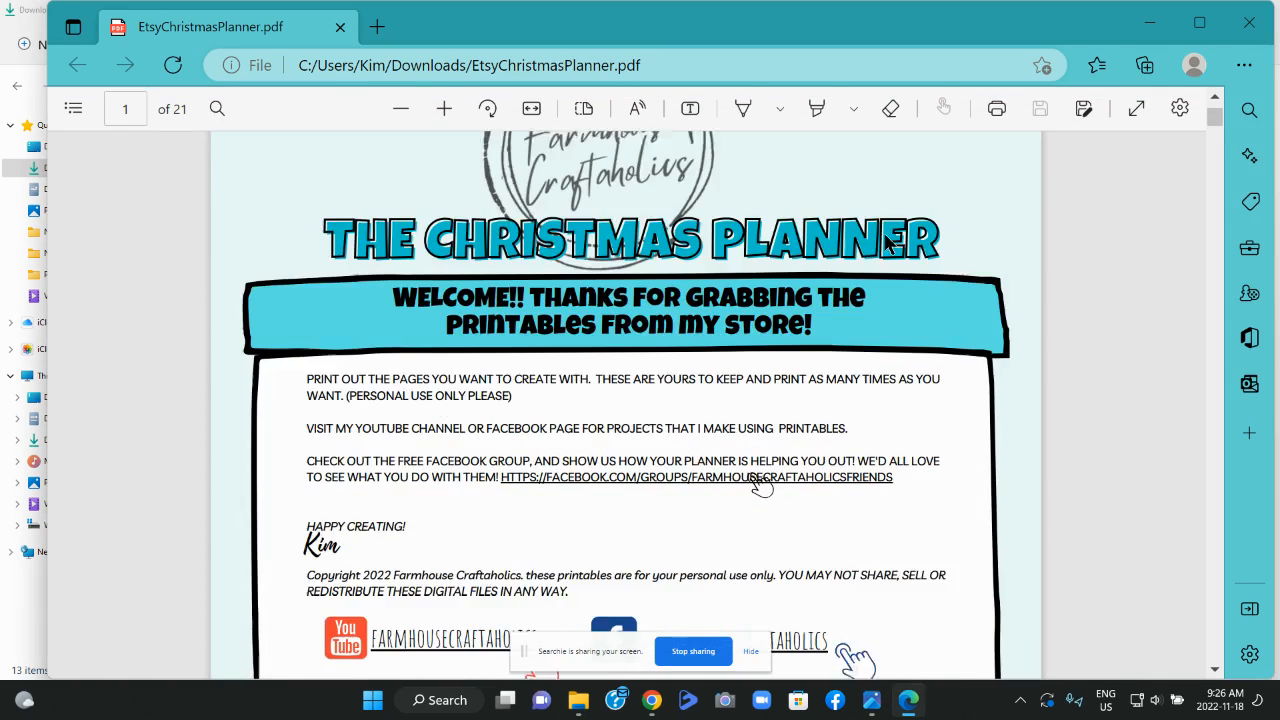
Scroll through the 21-page planner PDF and open Edge's print settings
scroll("down", 3)
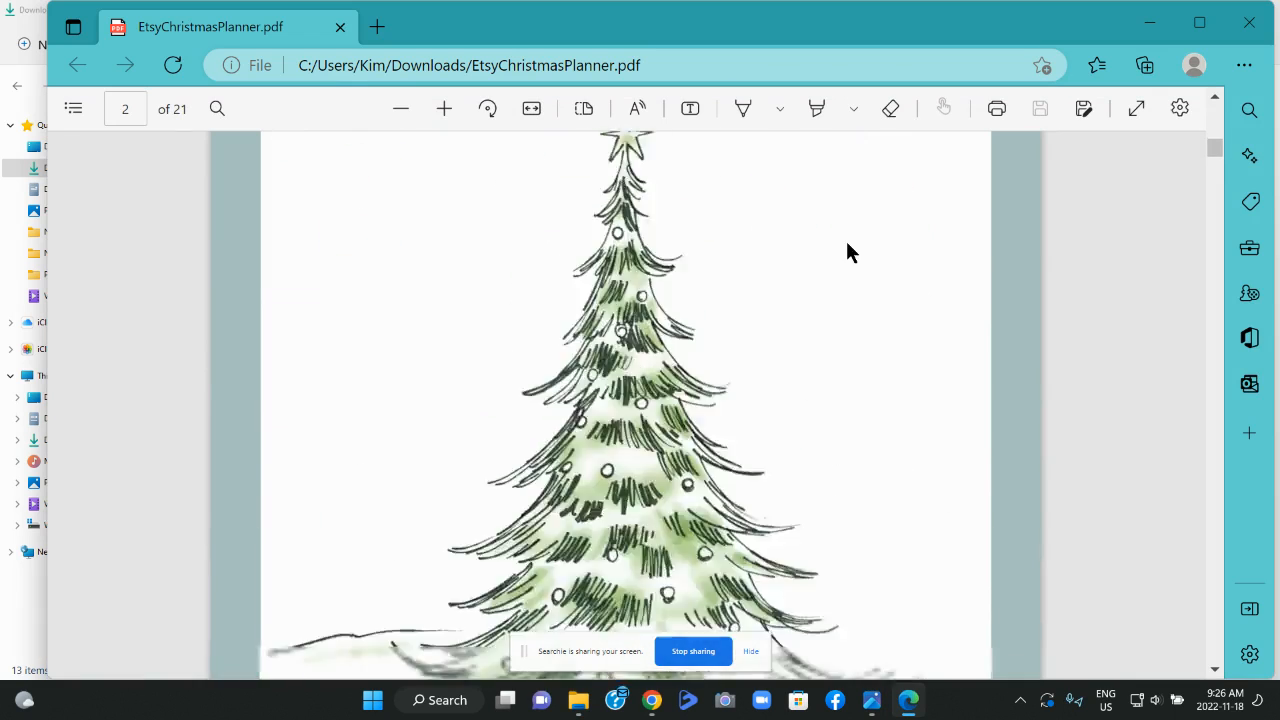
scroll("down", 3)
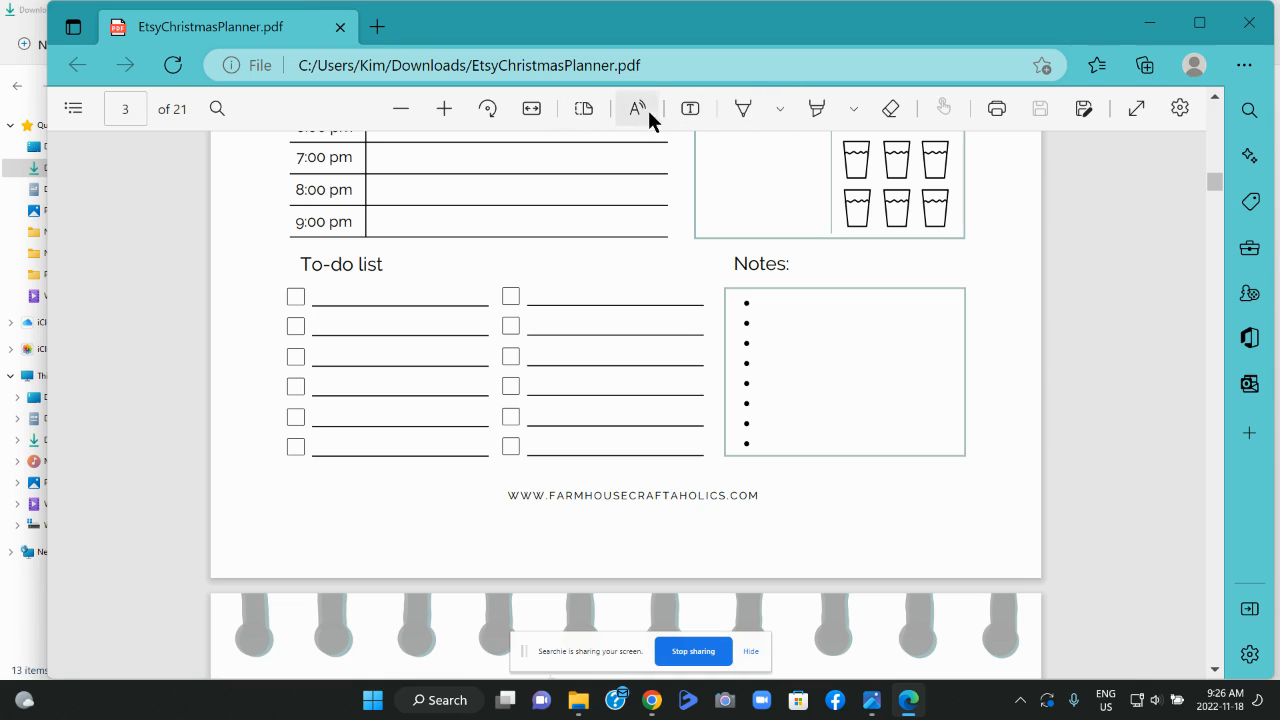
mouse_move(996, 108)
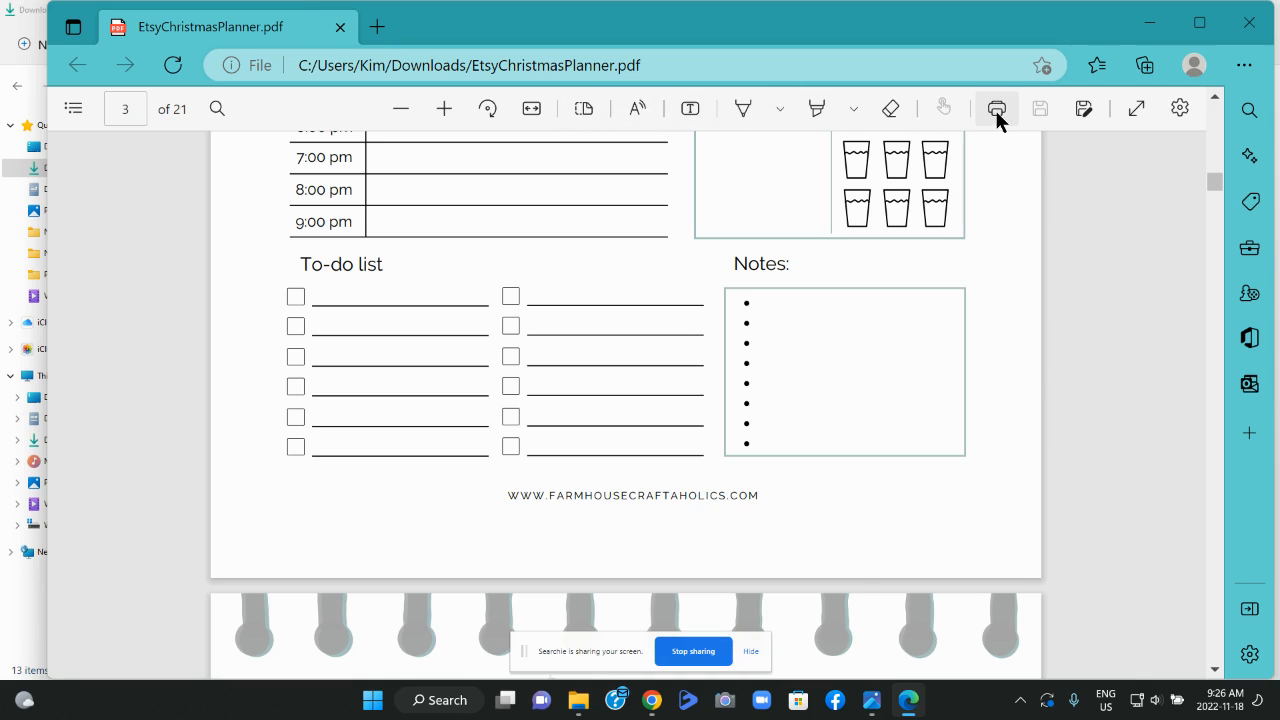
left_click(996, 108)
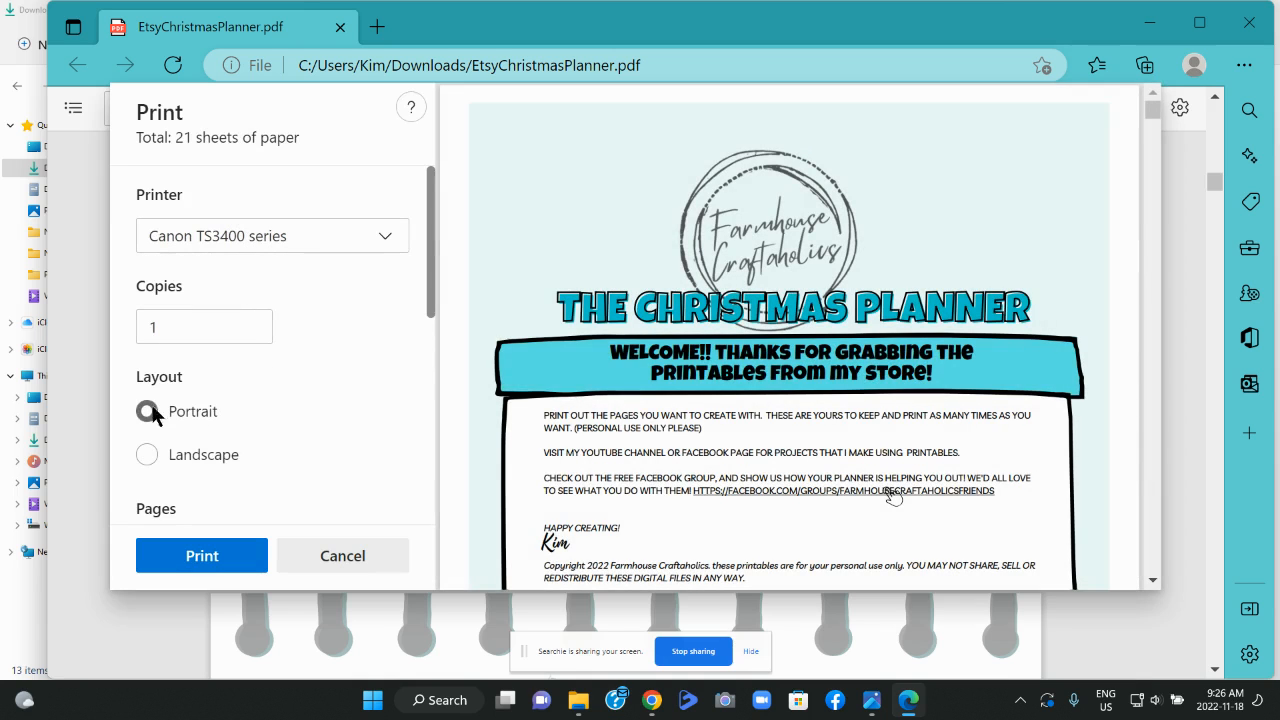
Preview landscape, switch back to portrait layout, and scroll through the print preview
scroll("down", 3)
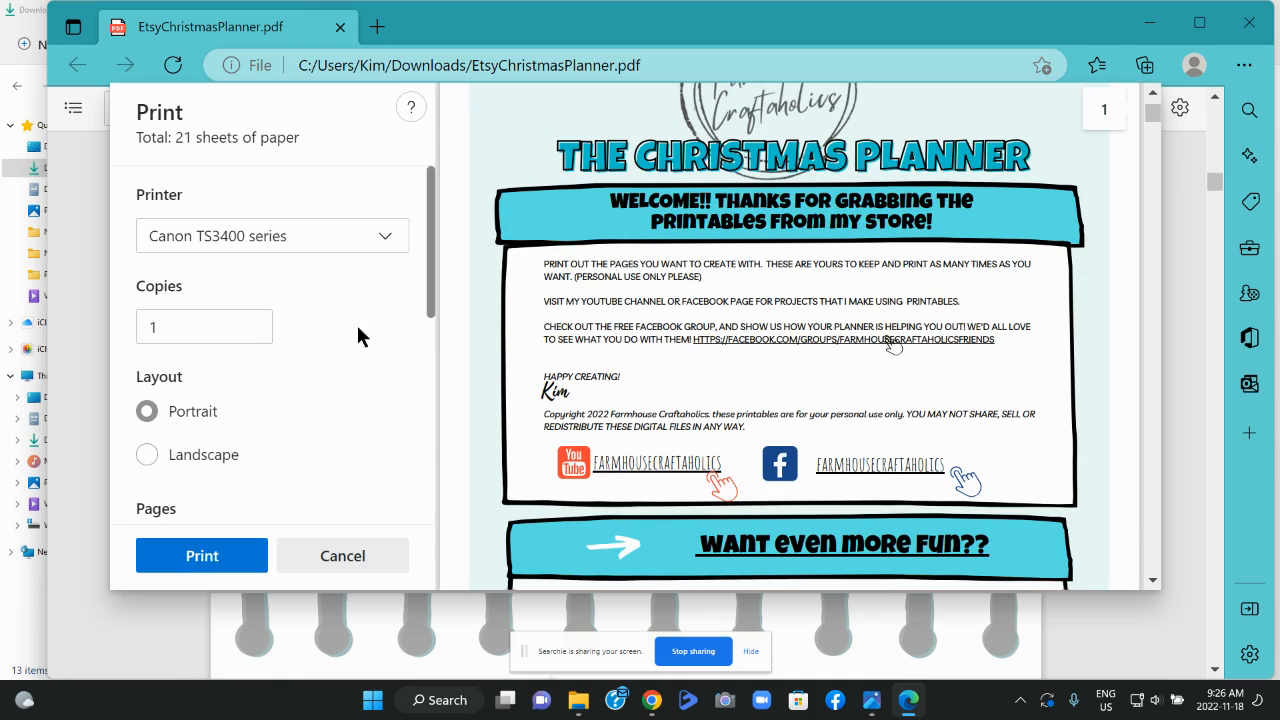
scroll("down", 3)
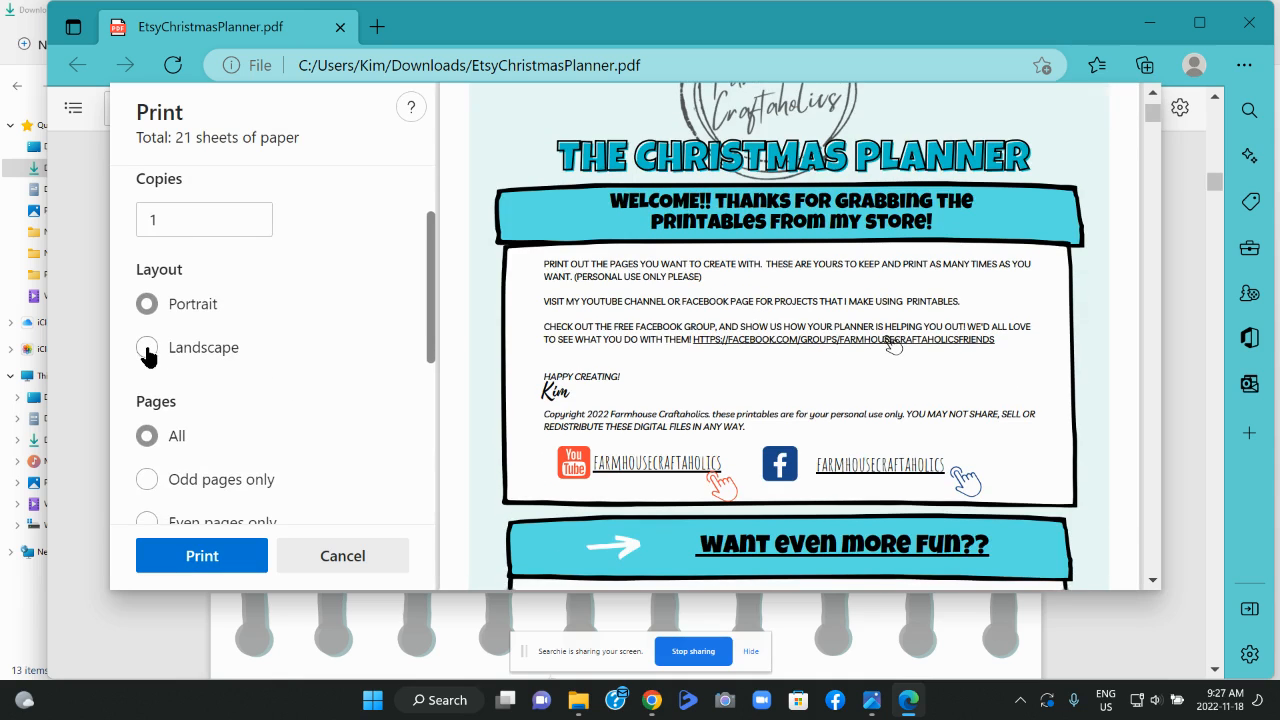
left_click(147, 347)
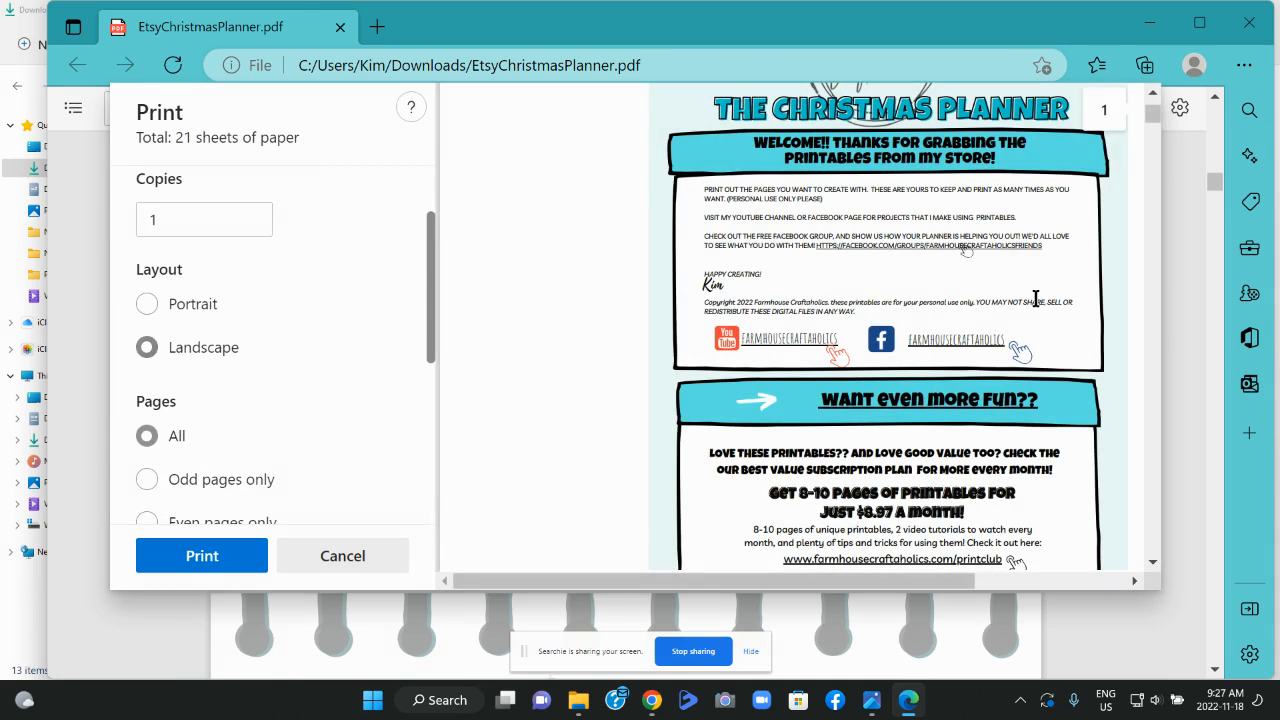
left_click(147, 303)
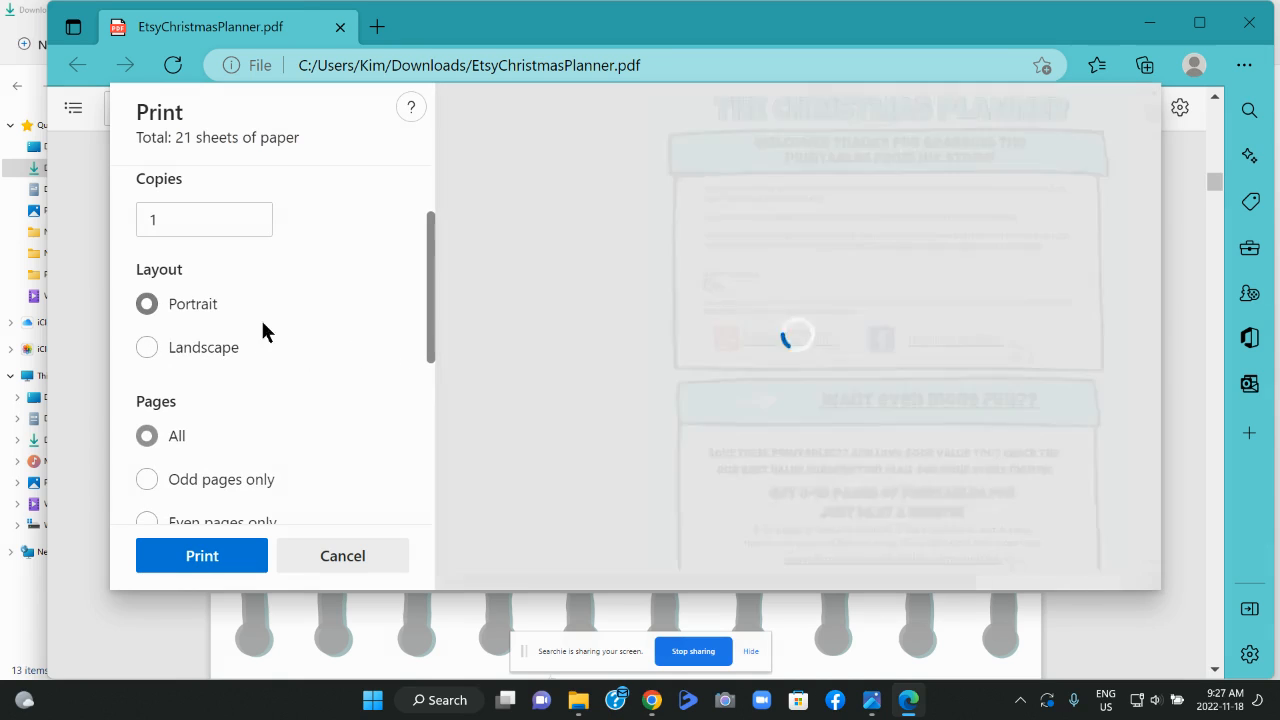
scroll("down", 3)
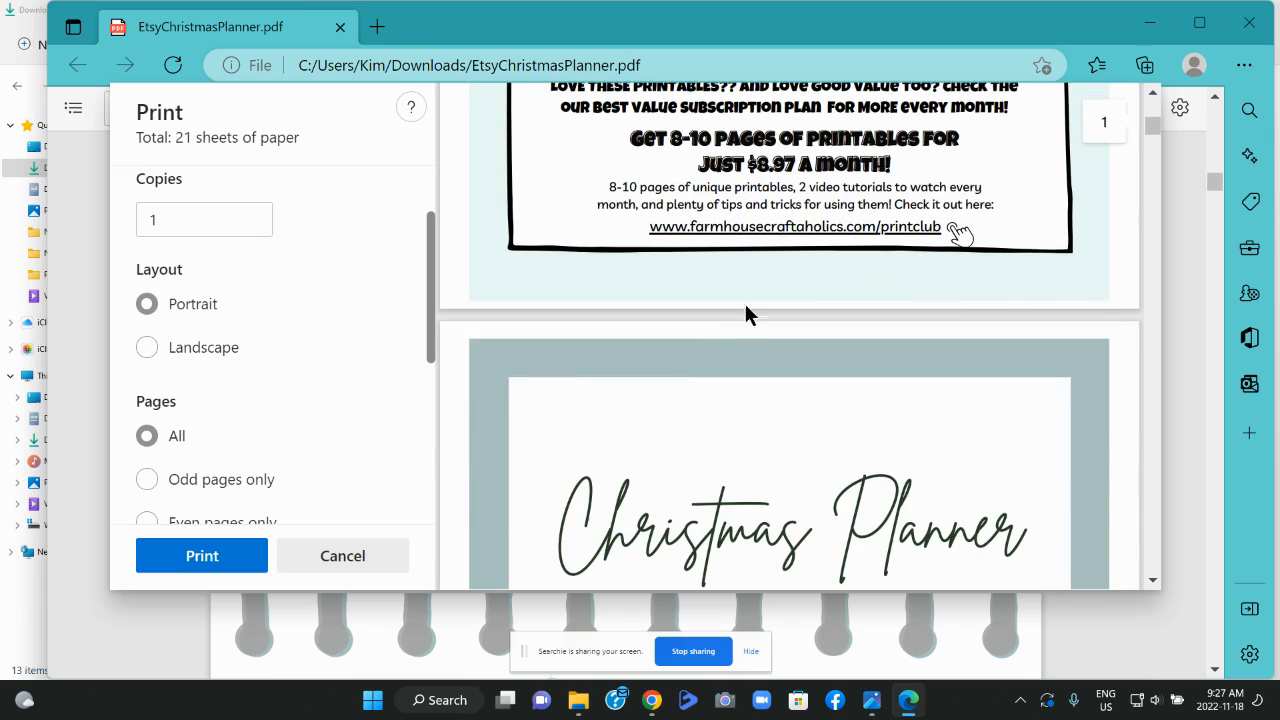
scroll("down", 3)
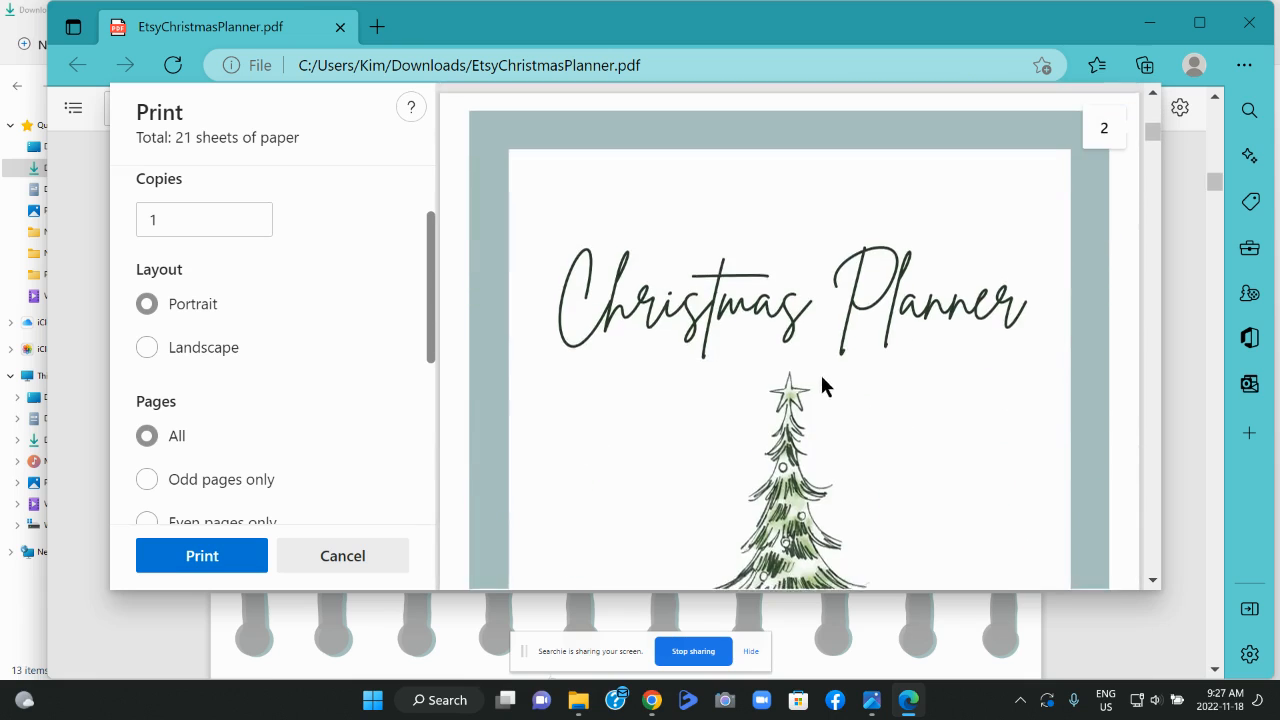
scroll("down", 3)
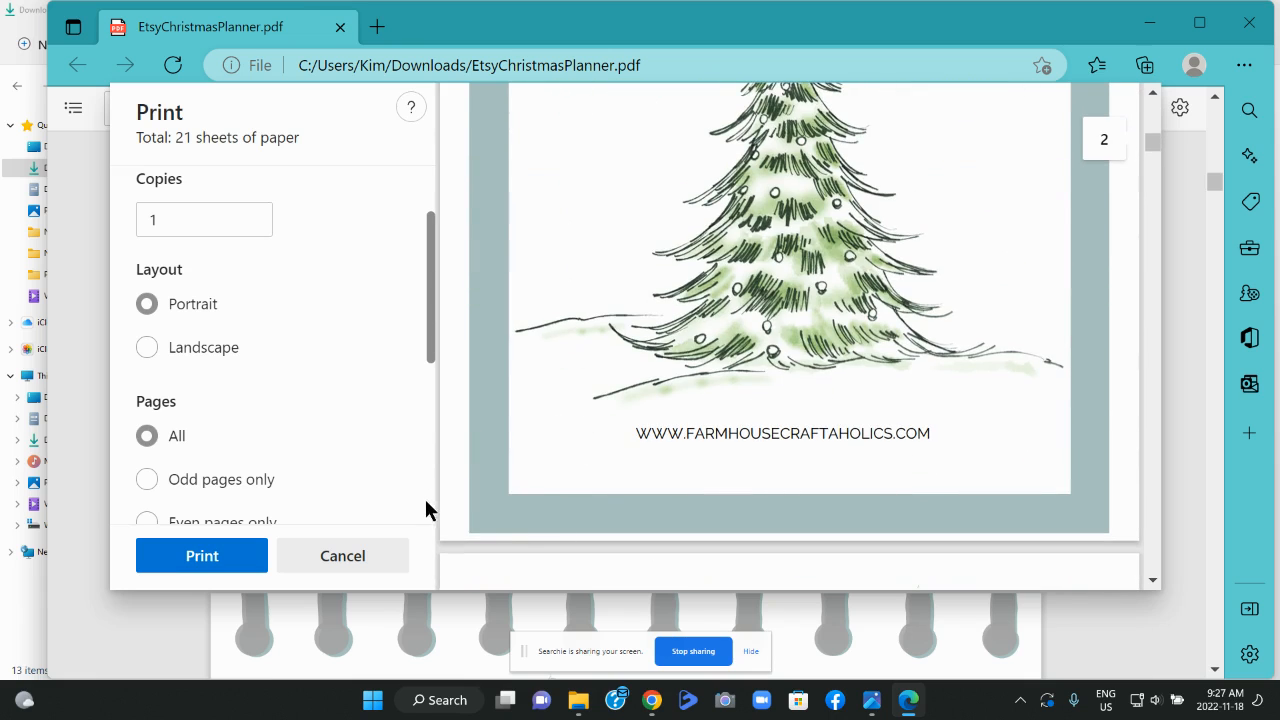
mouse_move(201, 556)
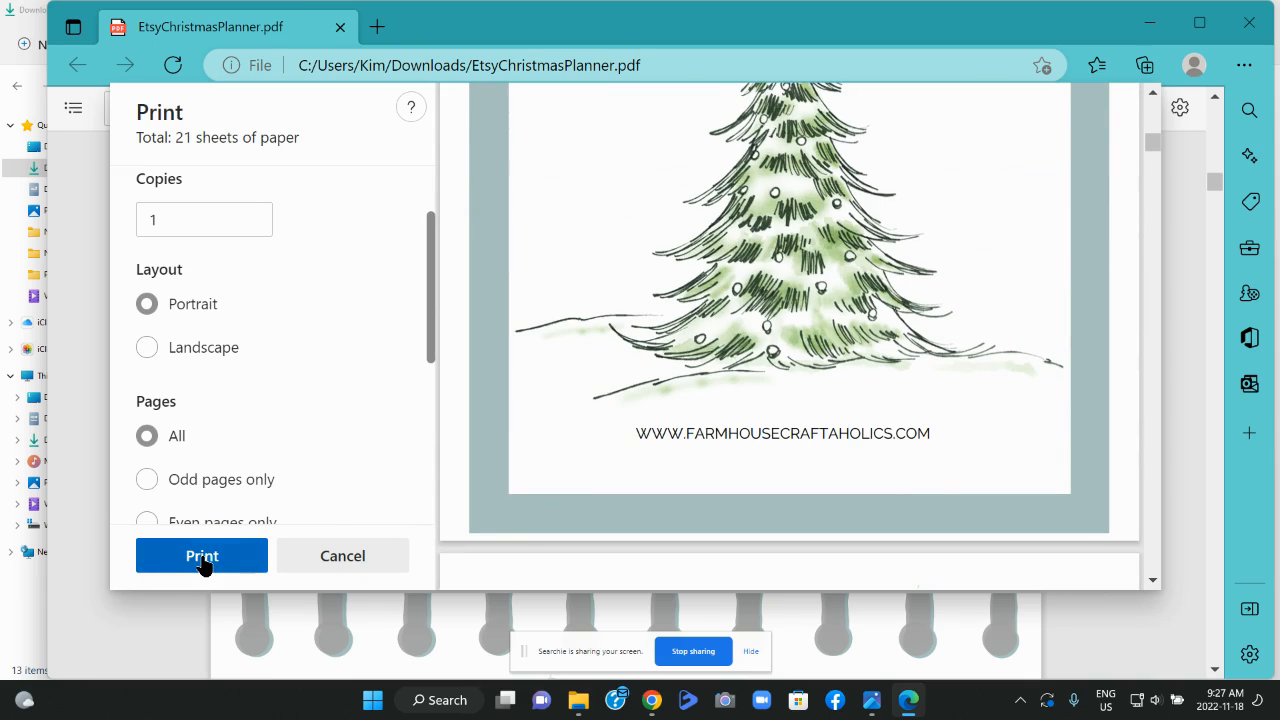